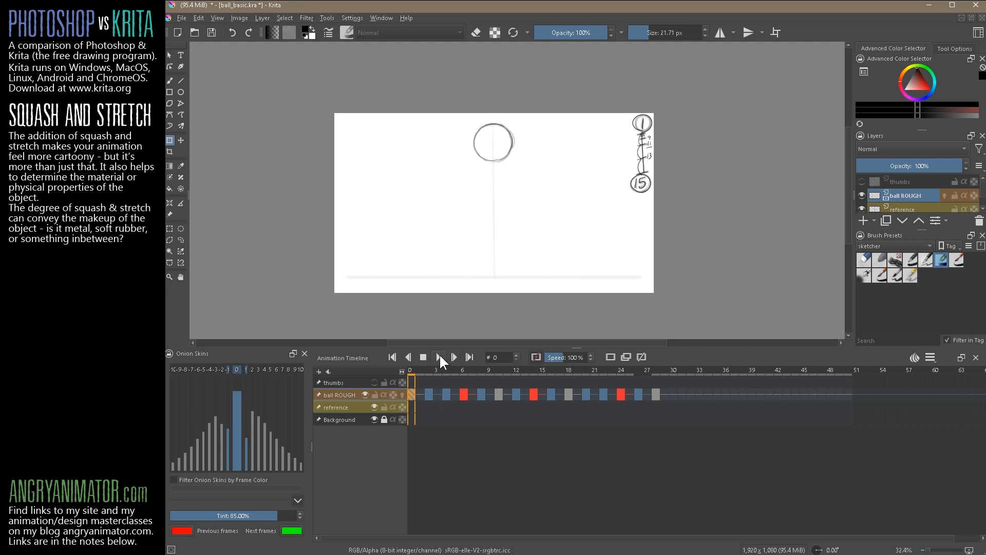
Step: Play back the ROUGH bouncing-ball layer so the ball cycles from top to ground line
click(438, 357)
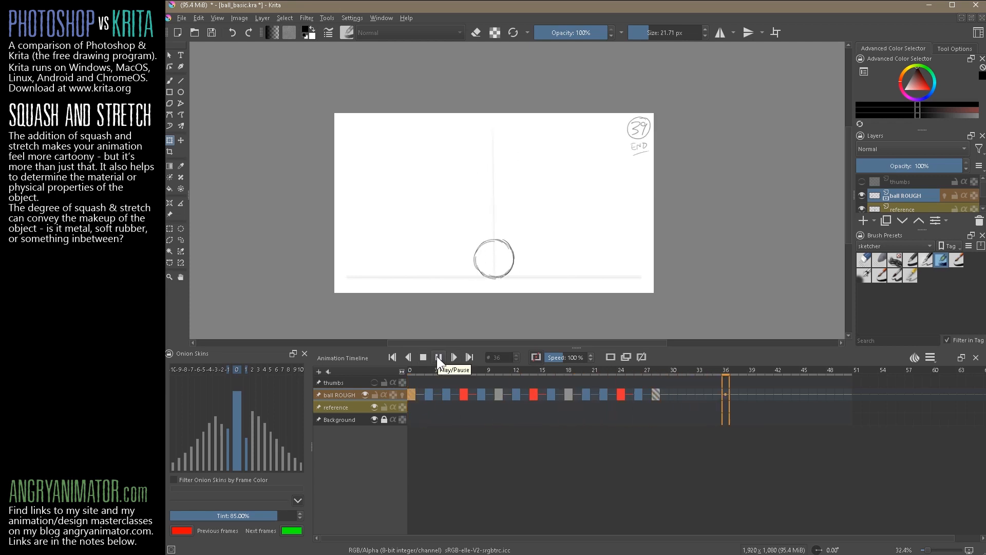
click(438, 356)
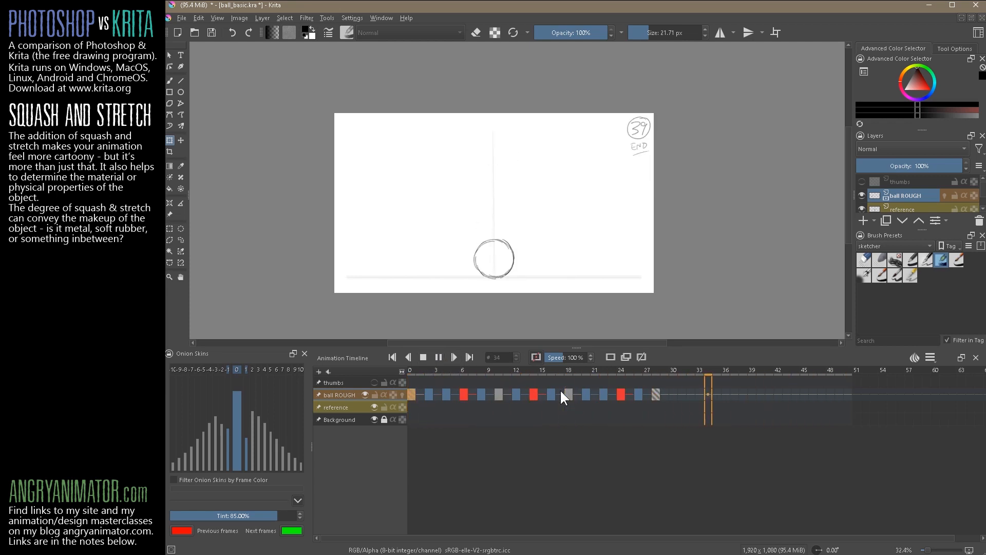